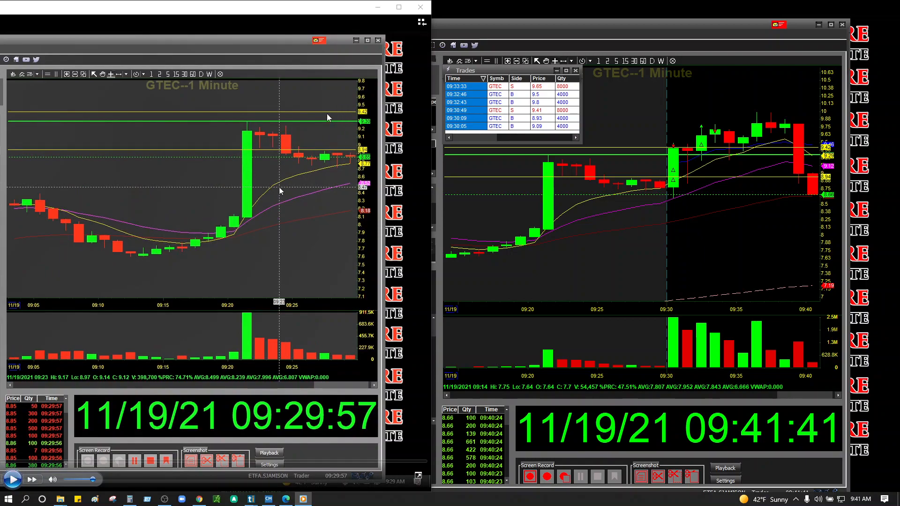
mouse_move(334, 168)
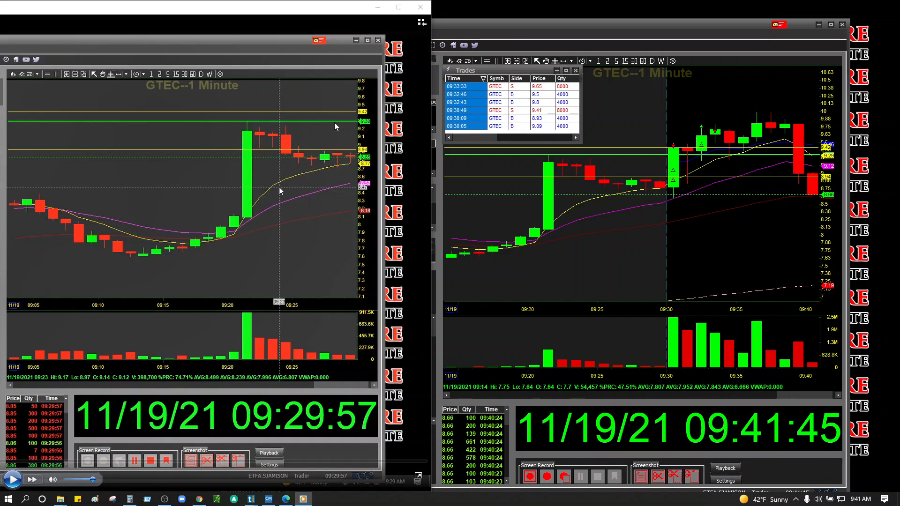
mouse_move(8, 246)
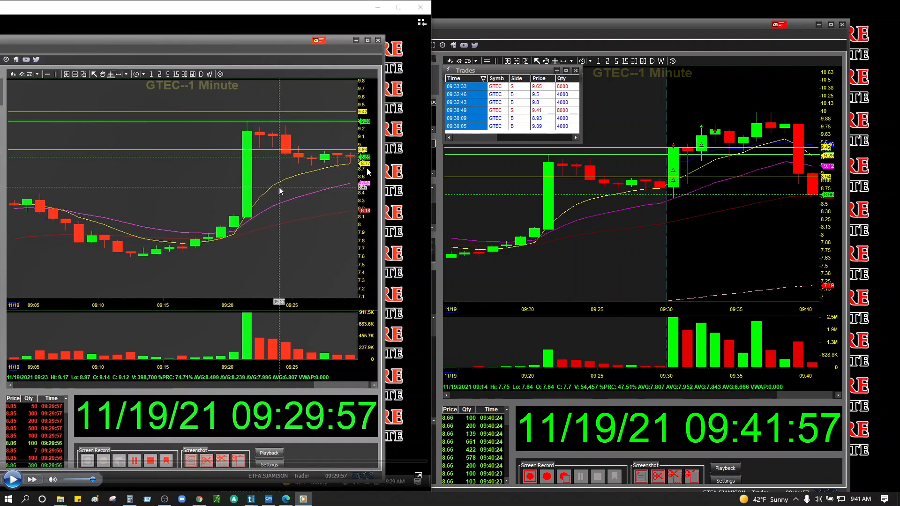
mouse_move(281, 213)
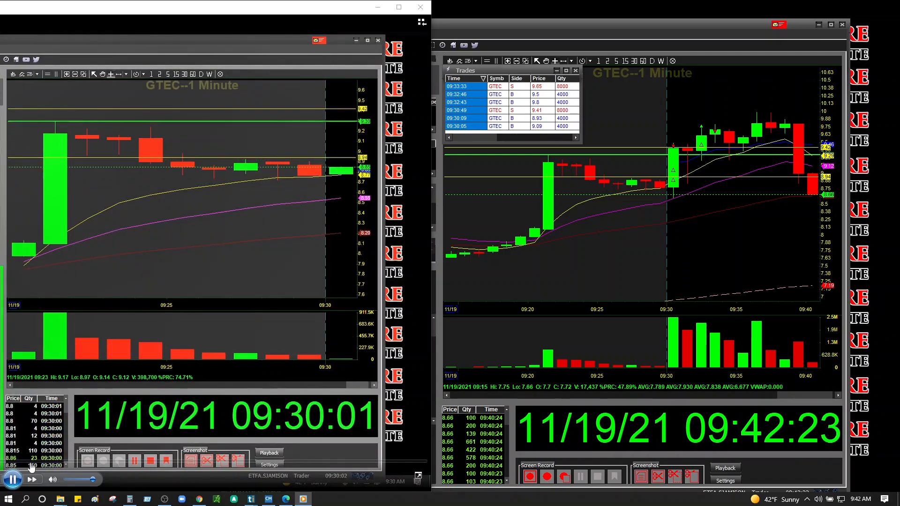
Run the GTEC replay to 09:30:04 and pause it as the first green 9:30 candle forms
click(12, 479)
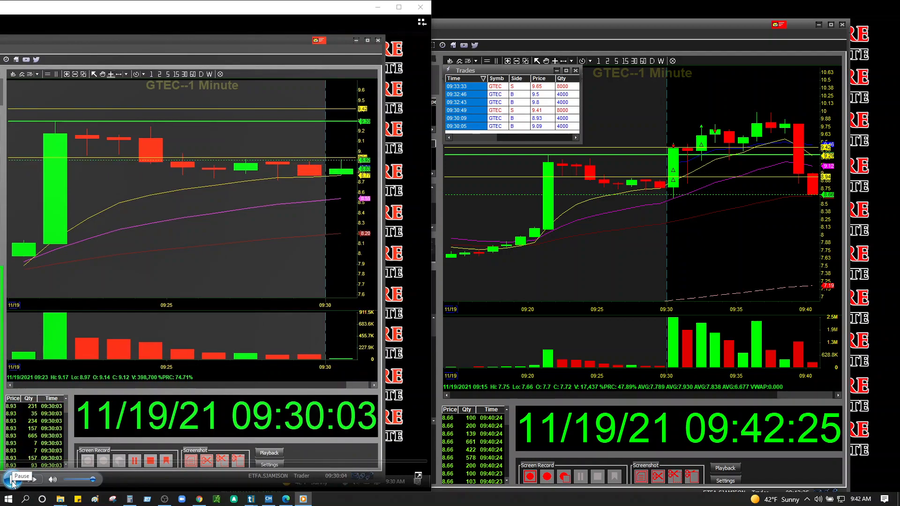
click(11, 480)
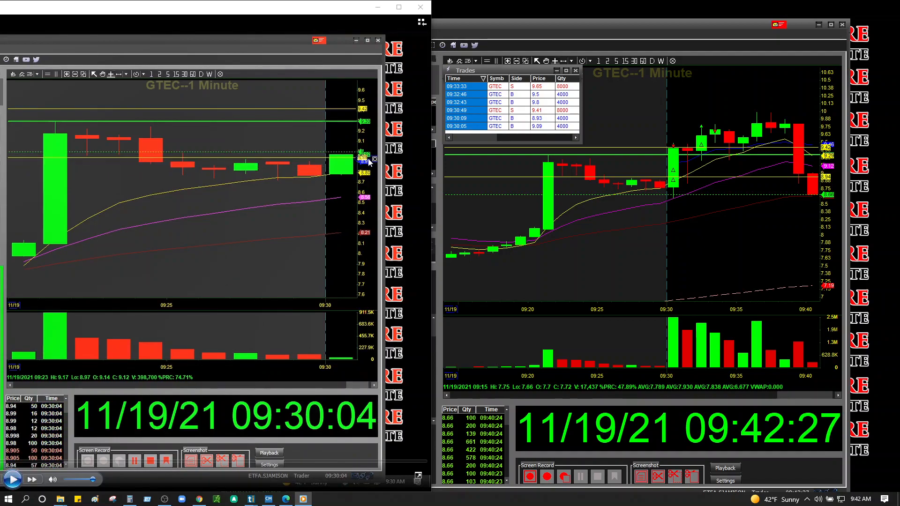
mouse_move(342, 161)
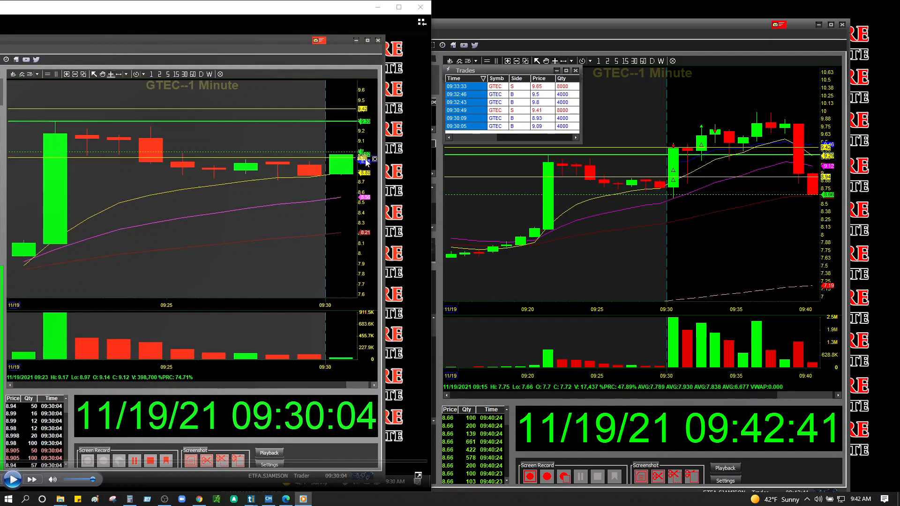
mouse_move(366, 162)
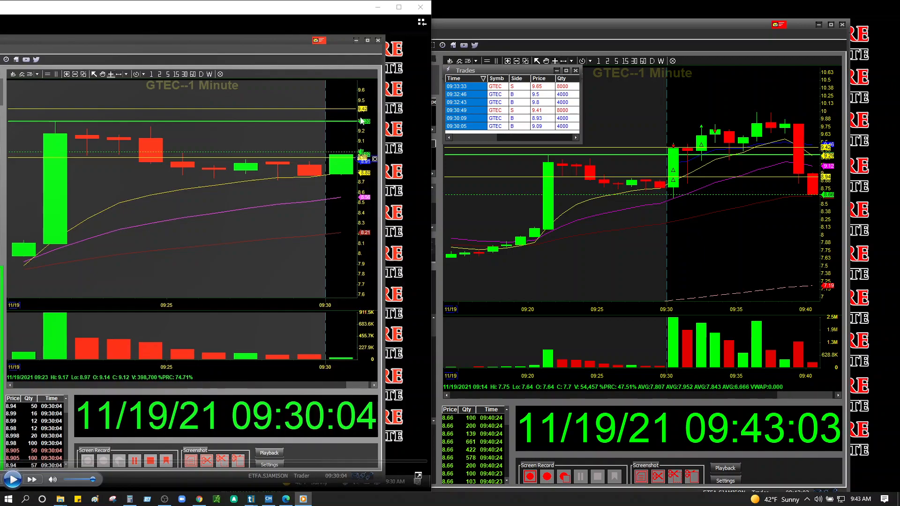
mouse_move(293, 229)
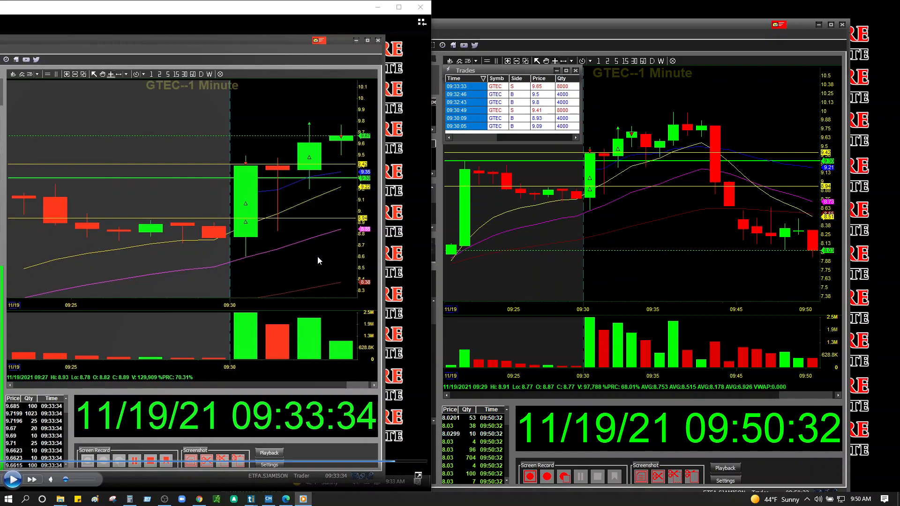
mouse_move(376, 270)
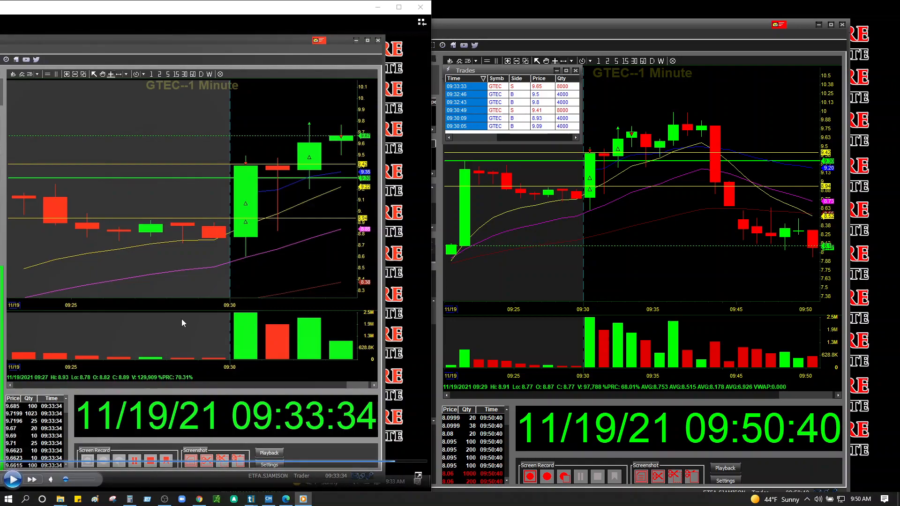
mouse_move(74, 341)
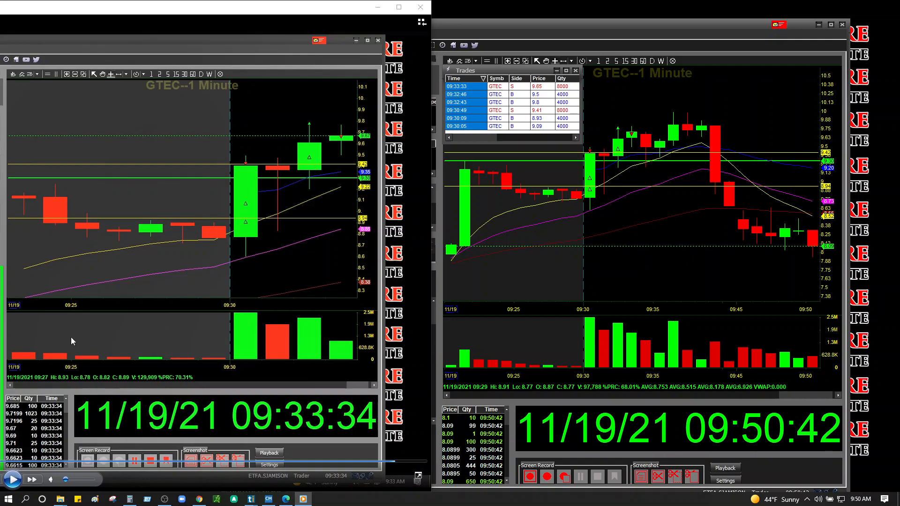